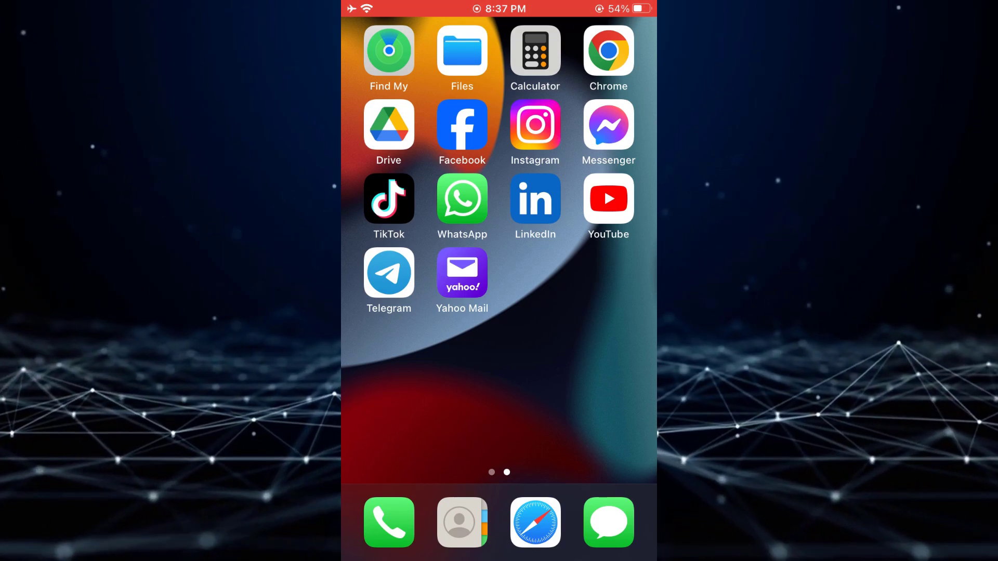
Launch Instagram from the home screen to its feed showing the beach yoga post.
{"action": "left_click", "coordinate": [535, 132]}
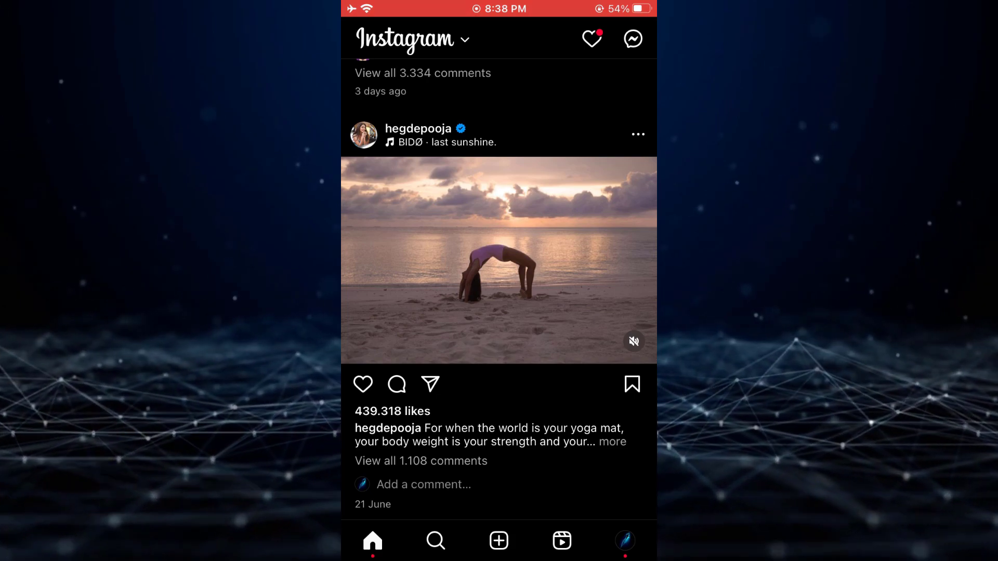
{"action": "left_click", "coordinate": [637, 134]}
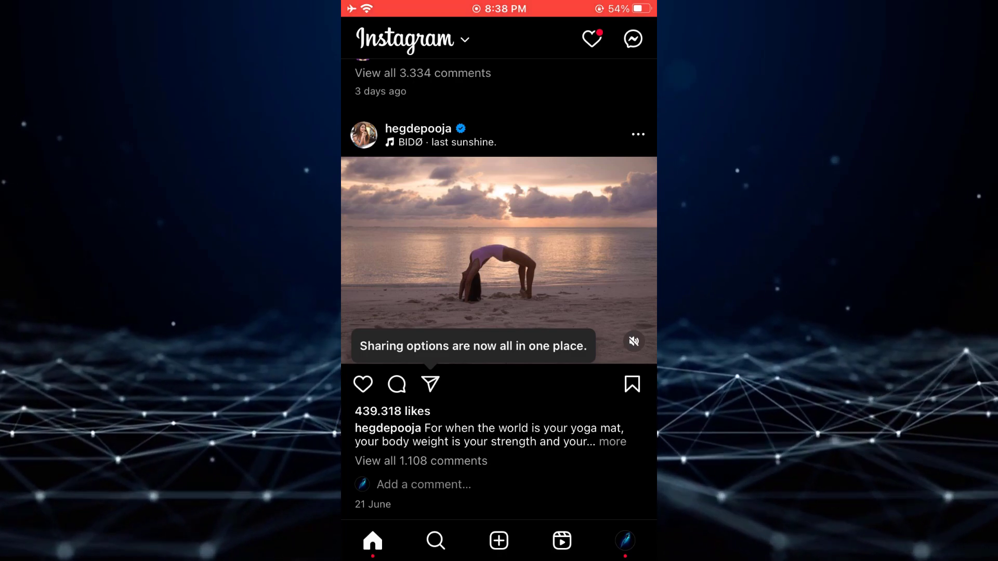
Bring up the share sheet for the beach yoga post via its paper-plane icon.
{"action": "left_click", "coordinate": [431, 384]}
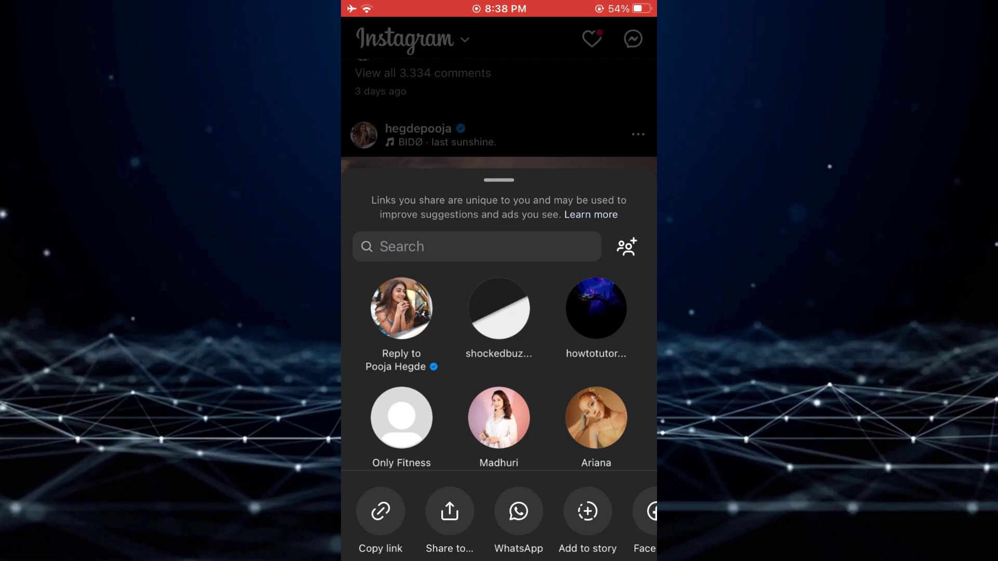
Copy the post's link and paste it into a new Notes note as an instagram.com URL.
{"action": "left_click", "coordinate": [380, 511]}
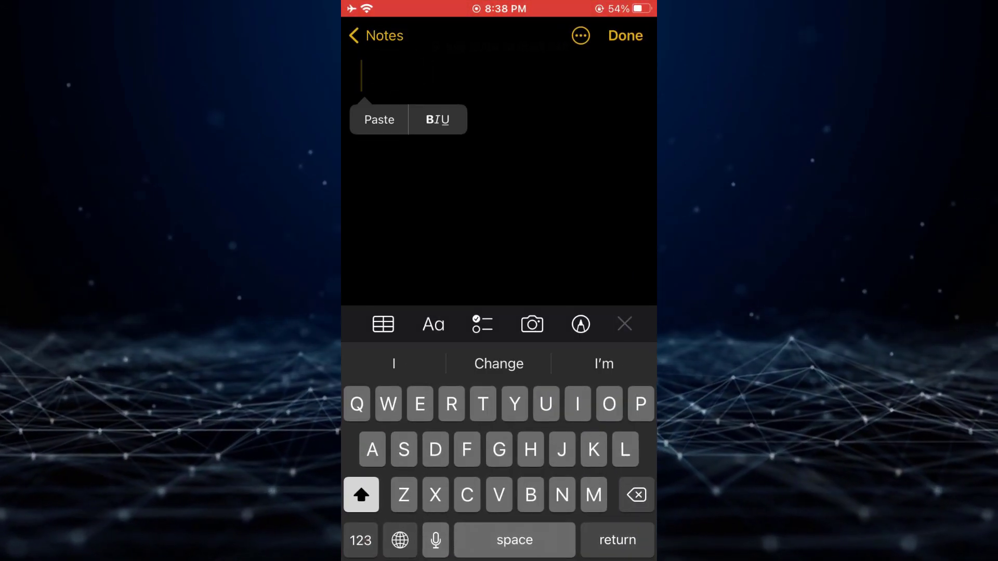
{"action": "left_click", "coordinate": [379, 119]}
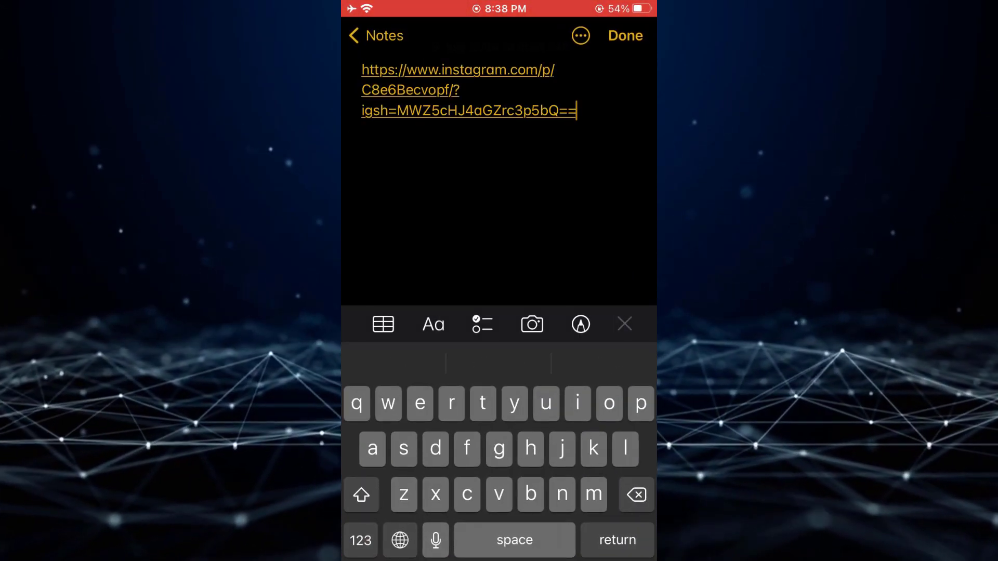